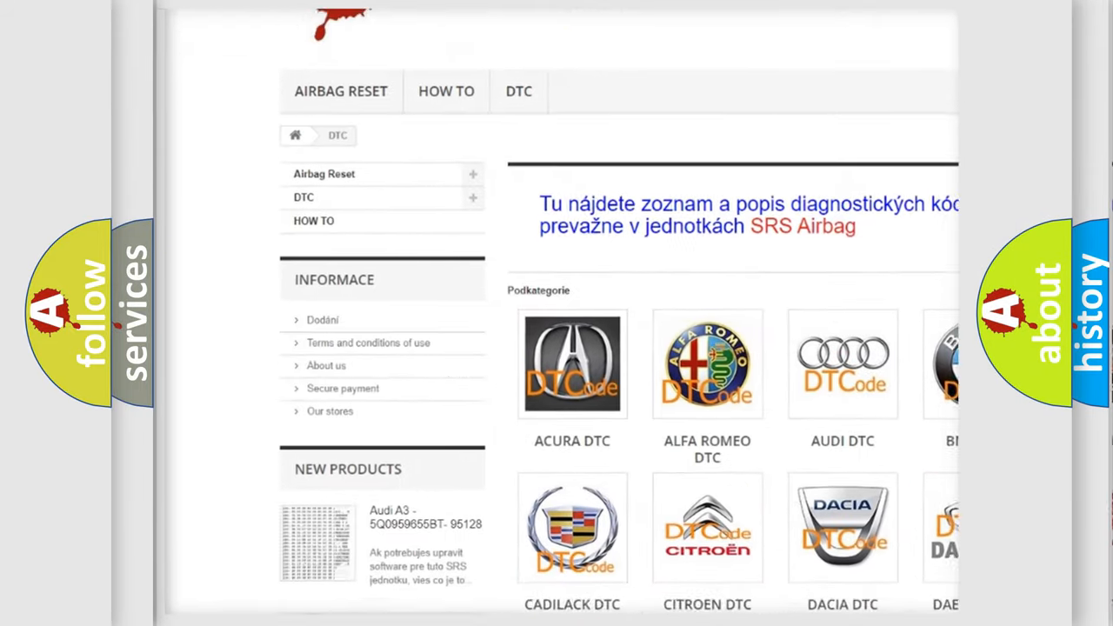
pyautogui.scroll(-3)
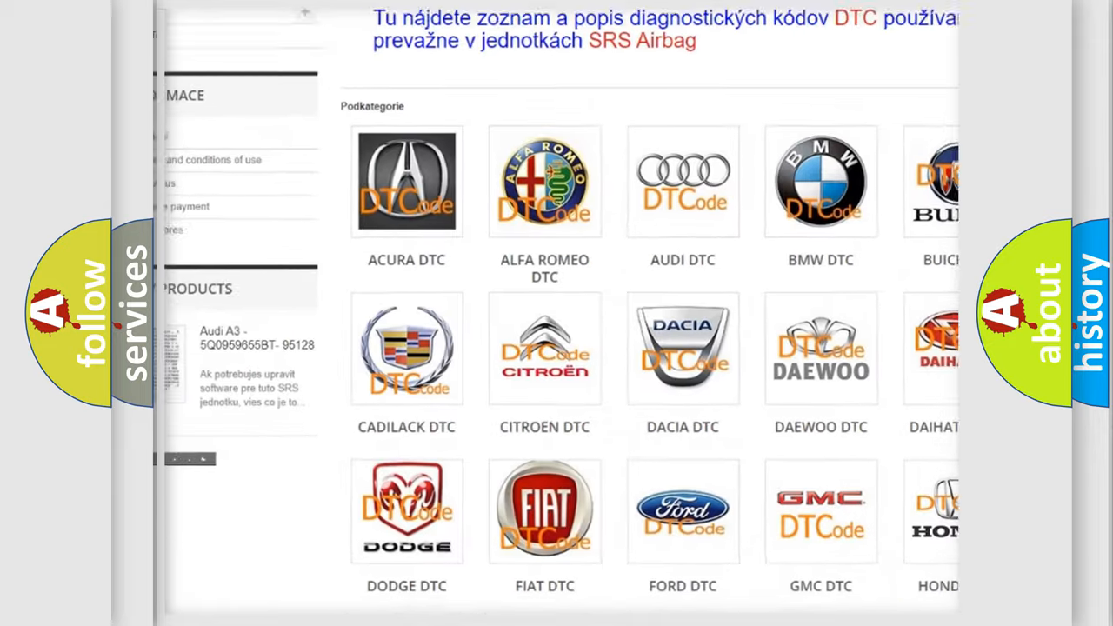
pyautogui.scroll(-3)
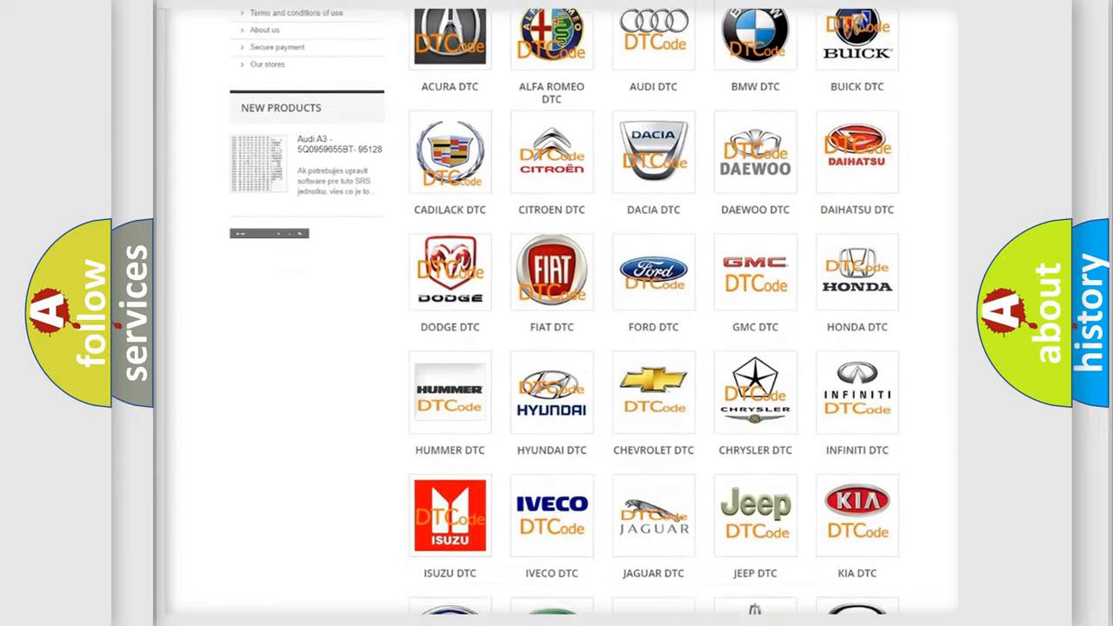
pyautogui.scroll(-3)
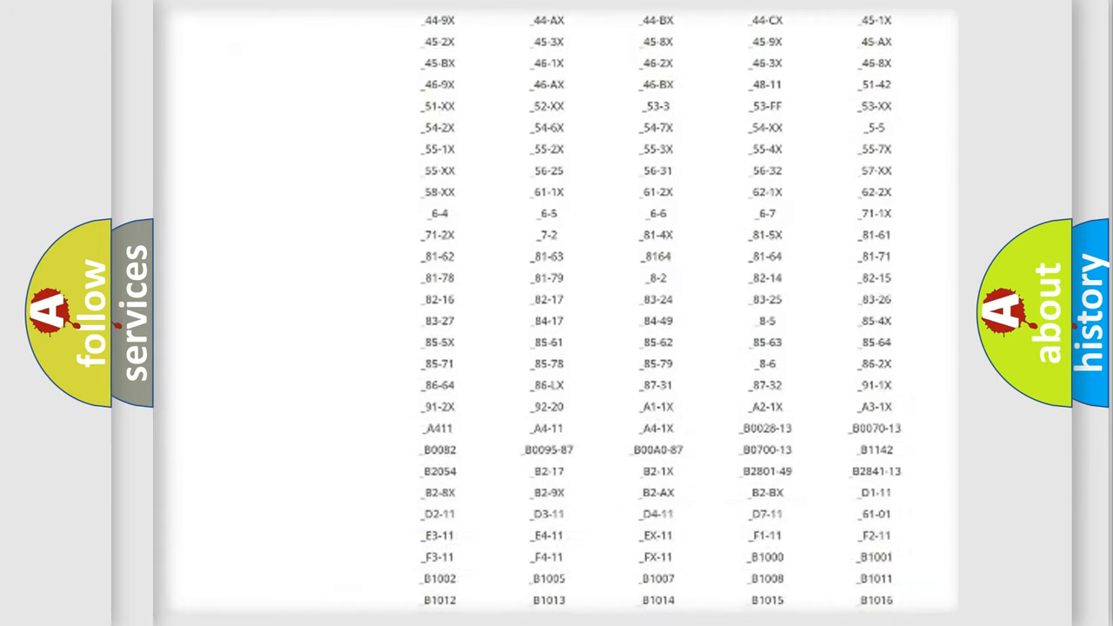
pyautogui.scroll(-3)
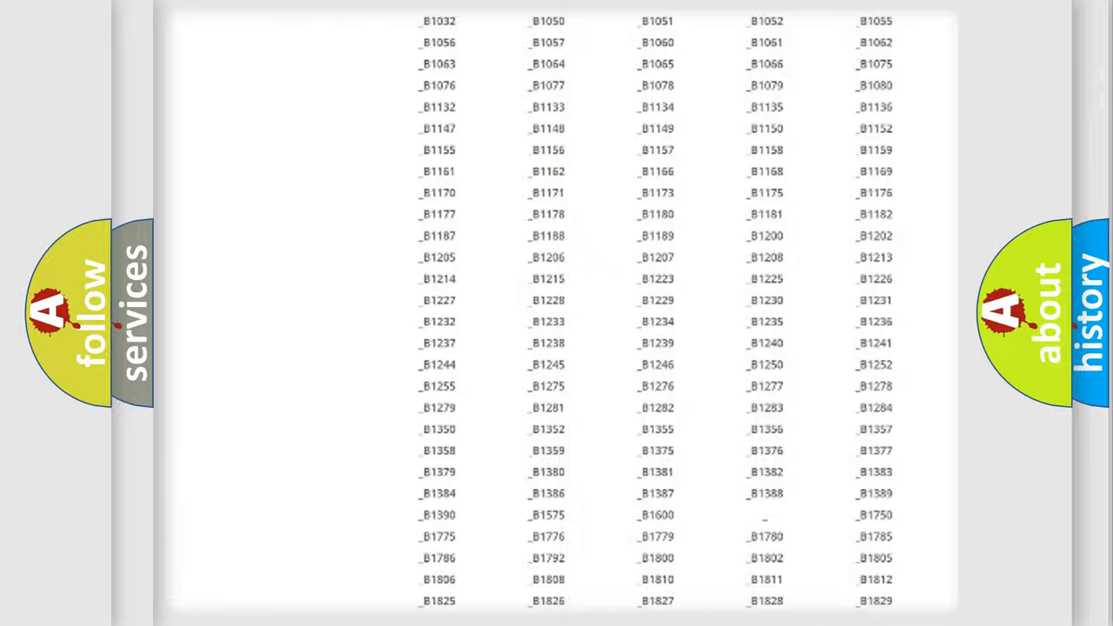